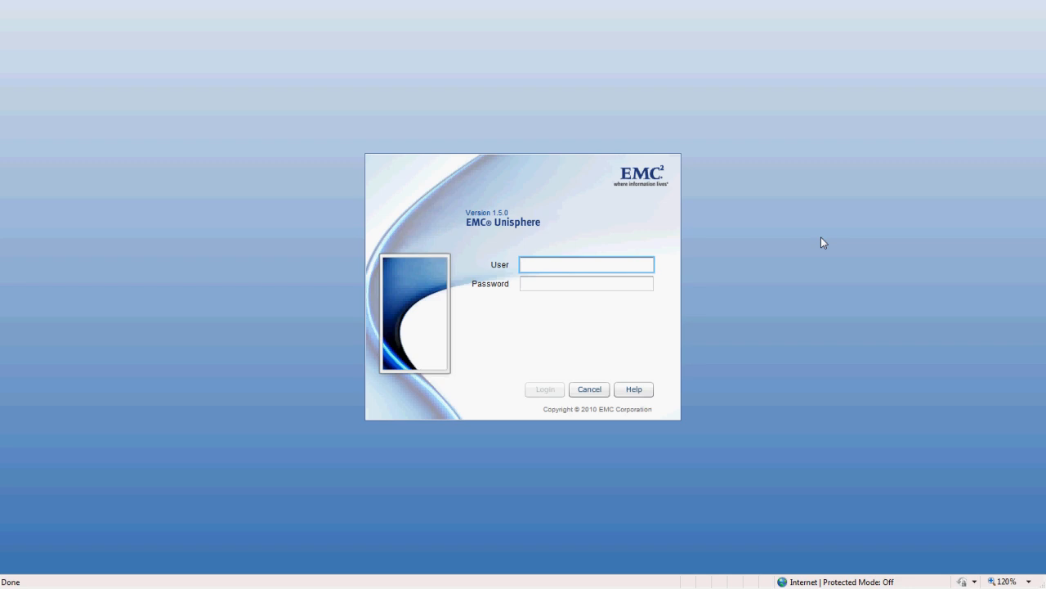
Log in to Unisphere with user name Admin and its password
{"action": "left_click", "coordinate": [585, 264]}
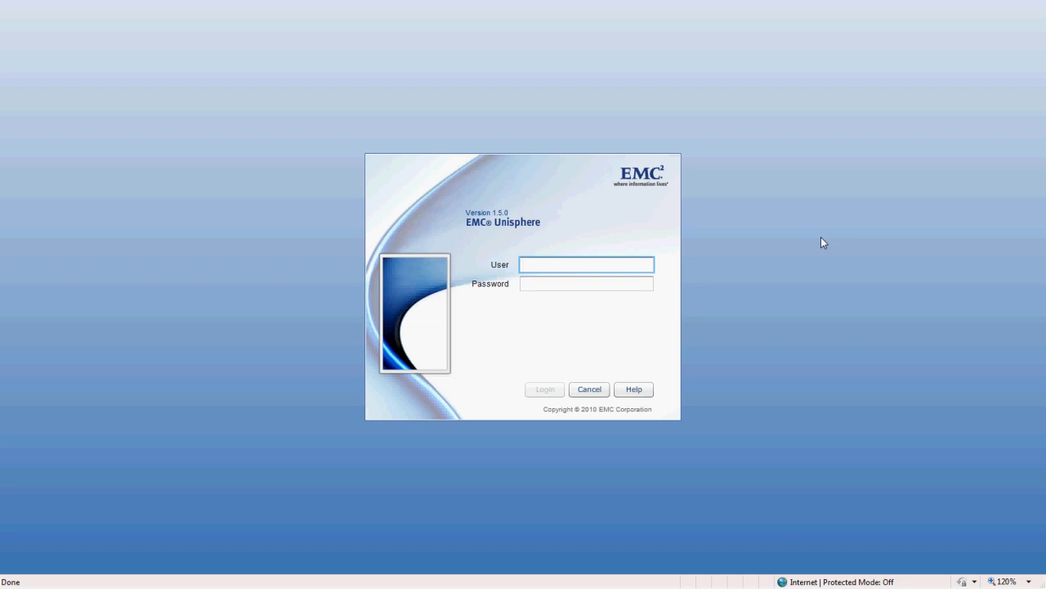
{"action": "left_click", "coordinate": [585, 264]}
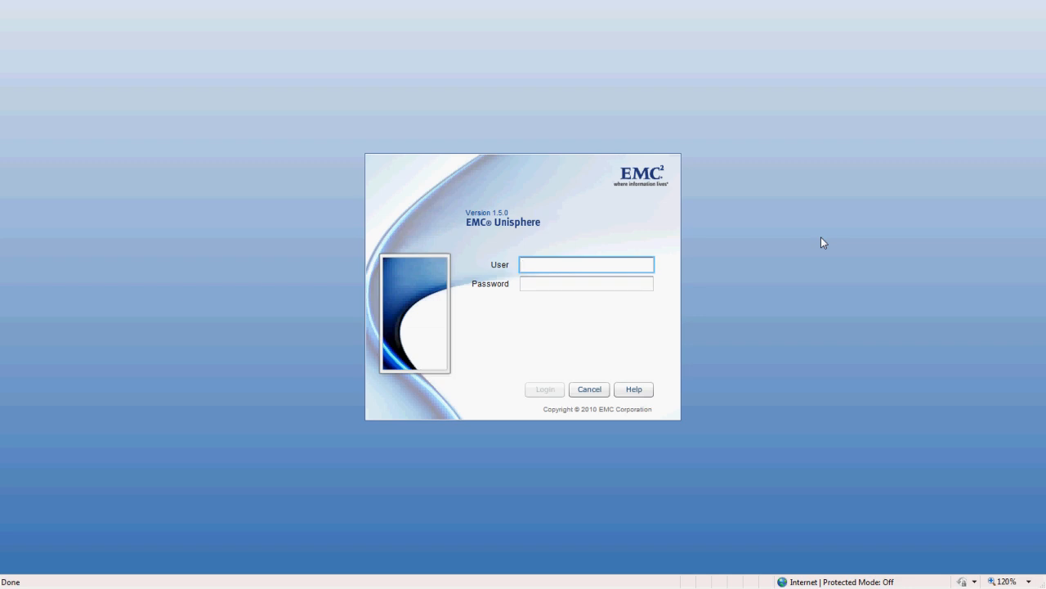
{"action": "left_click", "coordinate": [586, 264]}
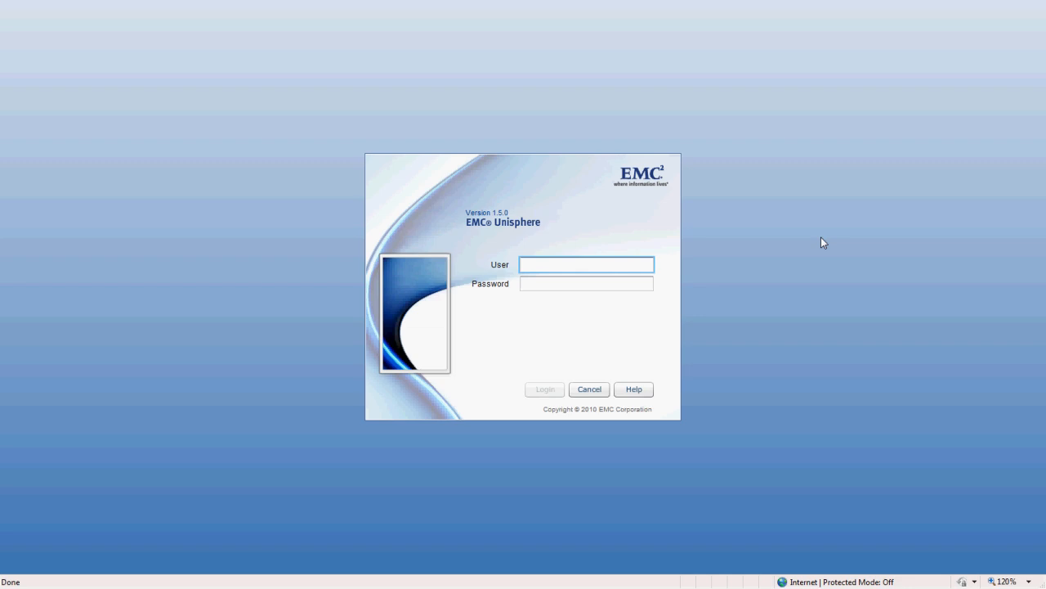
{"action": "type", "text": "Admin"}
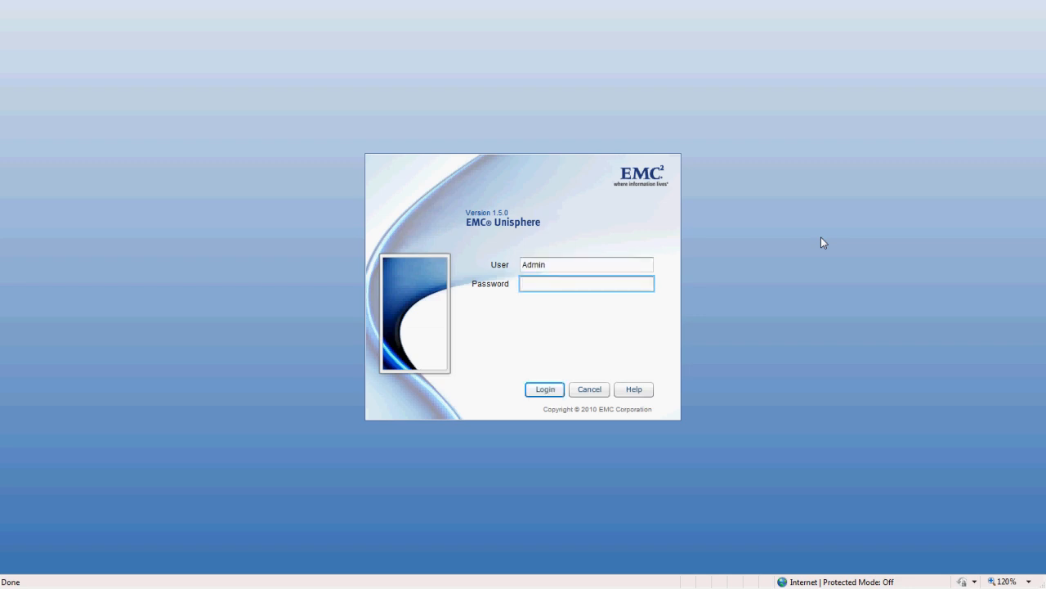
{"action": "type", "text": "***"}
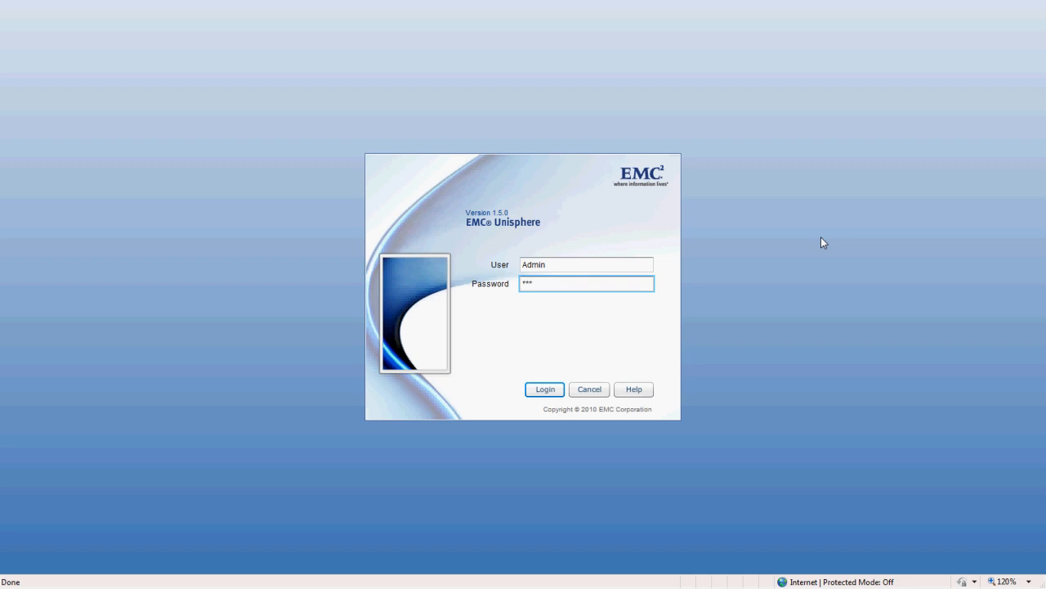
{"action": "left_click", "coordinate": [544, 388]}
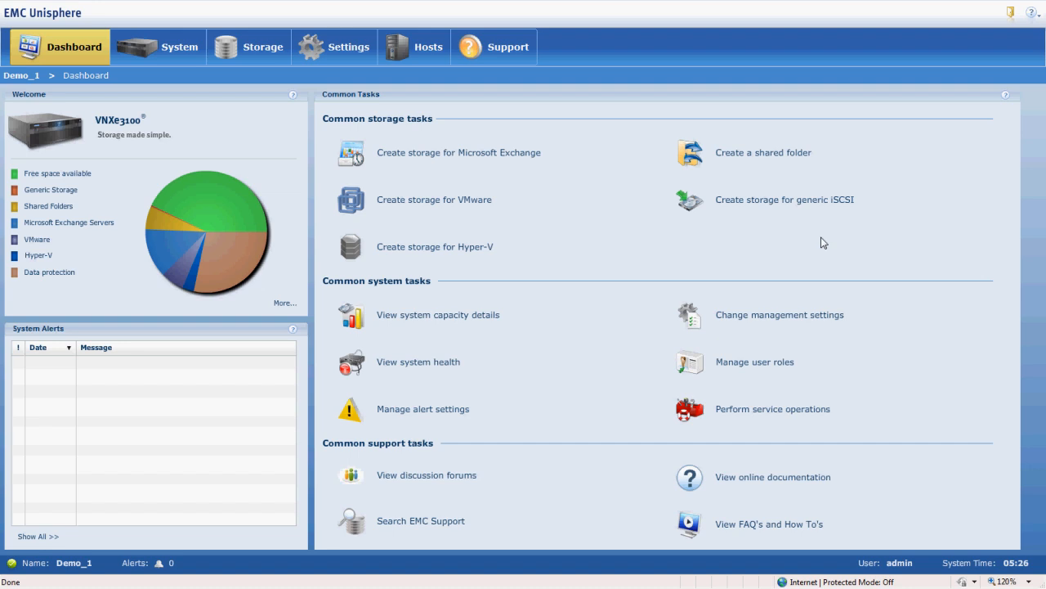
{"action": "mouse_move", "coordinate": [363, 300]}
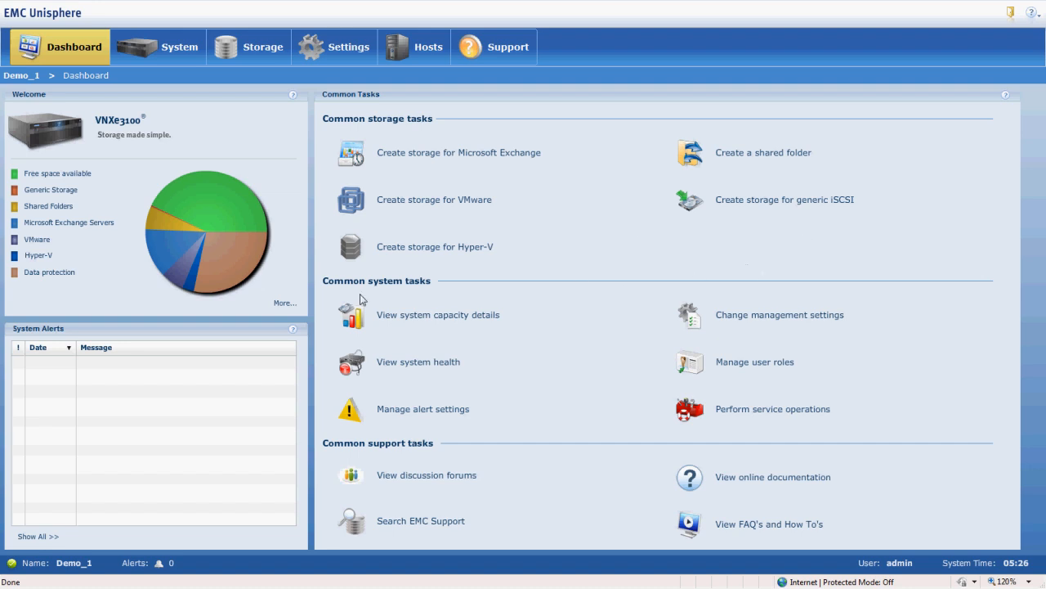
{"action": "mouse_move", "coordinate": [190, 201]}
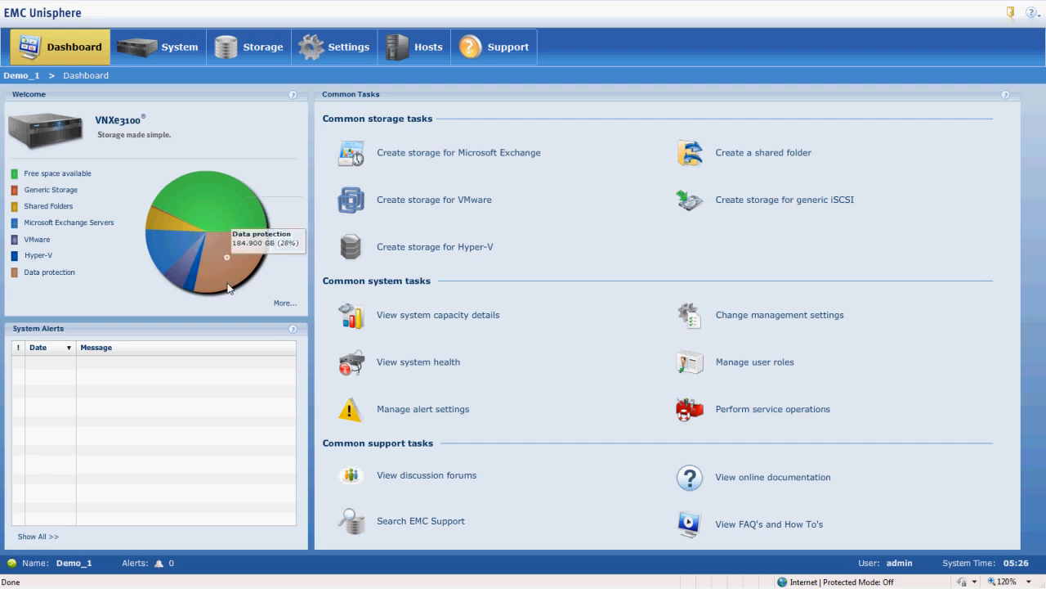
{"action": "mouse_move", "coordinate": [171, 235]}
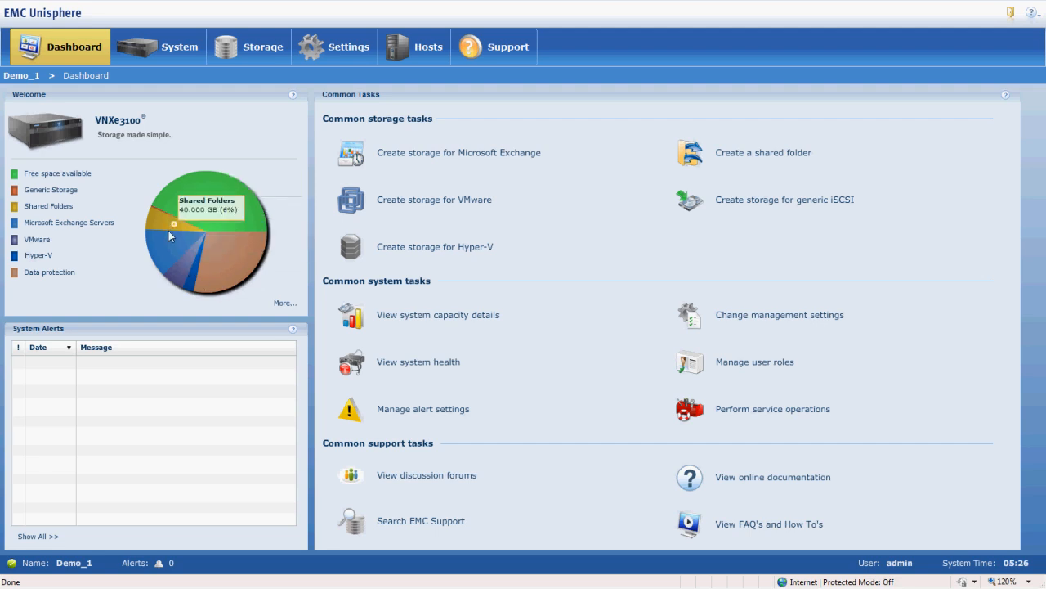
{"action": "mouse_move", "coordinate": [246, 276]}
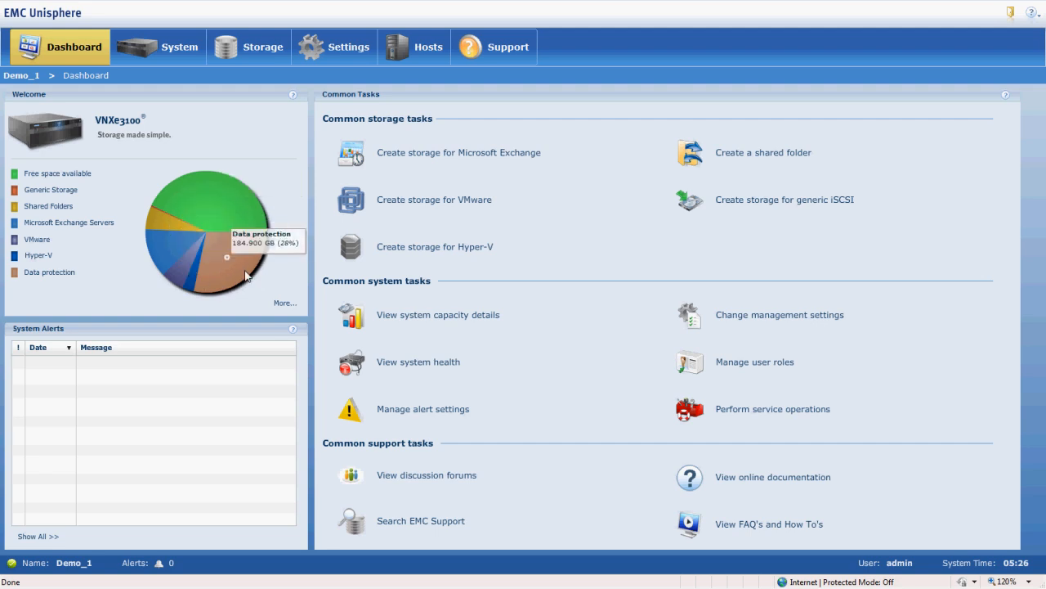
{"action": "mouse_move", "coordinate": [493, 217]}
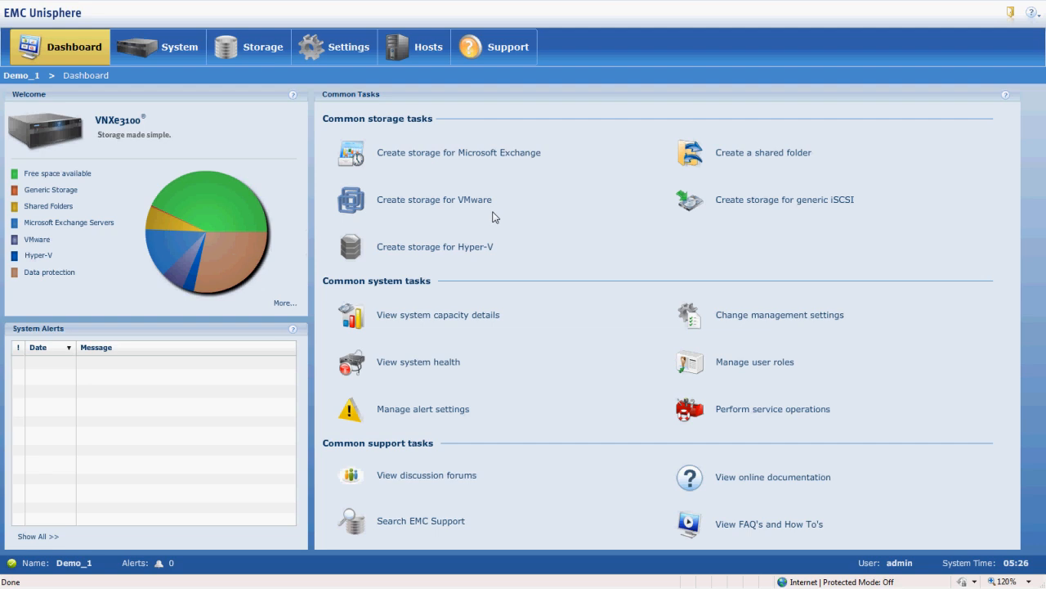
{"action": "mouse_move", "coordinate": [688, 221]}
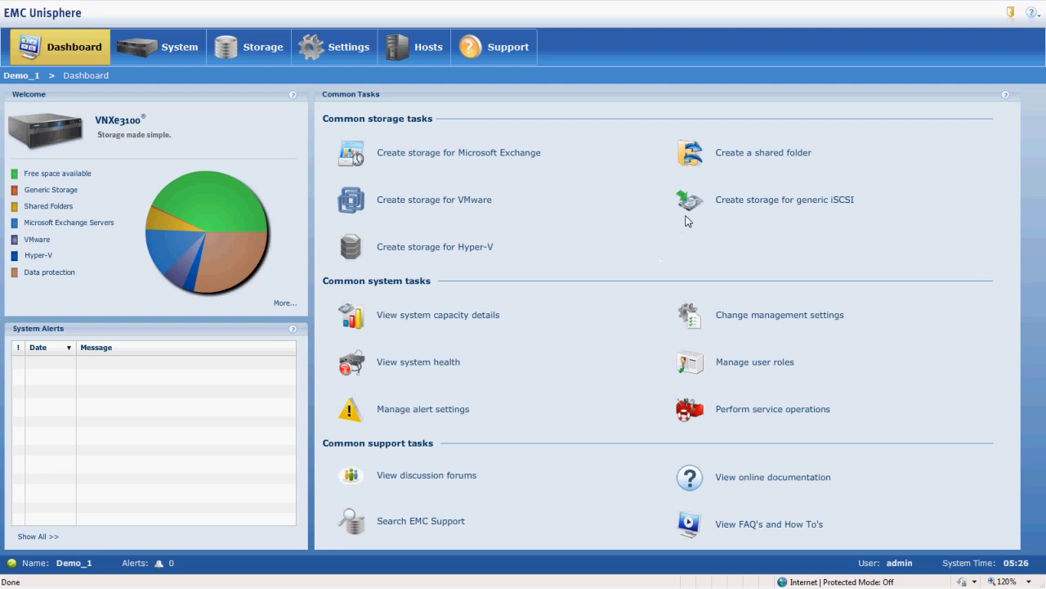
{"action": "mouse_move", "coordinate": [760, 205]}
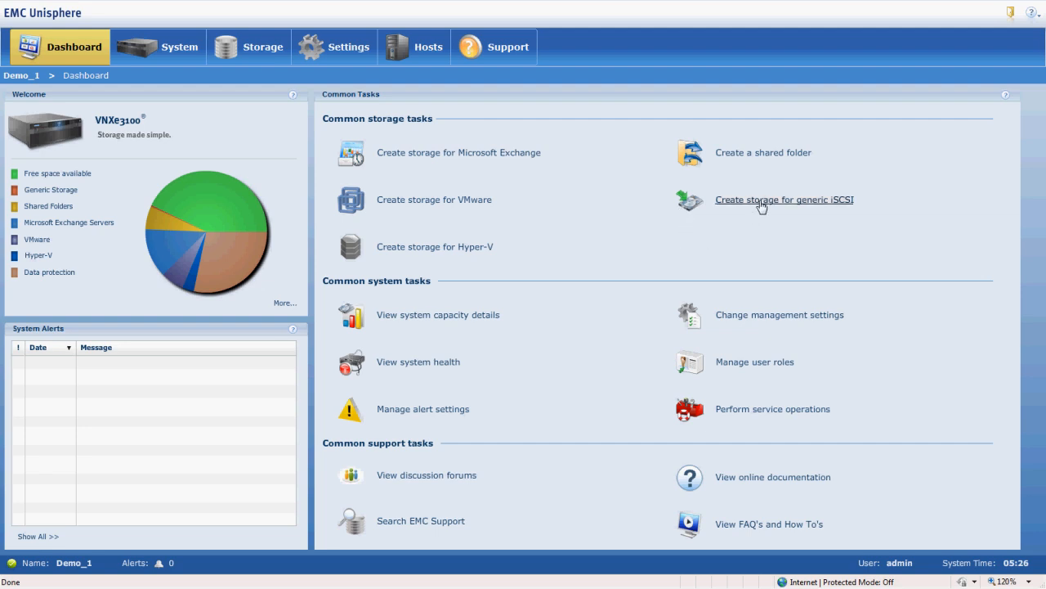
Start the generic iSCSI storage wizard and name the resource Generic-003
{"action": "left_click", "coordinate": [784, 199]}
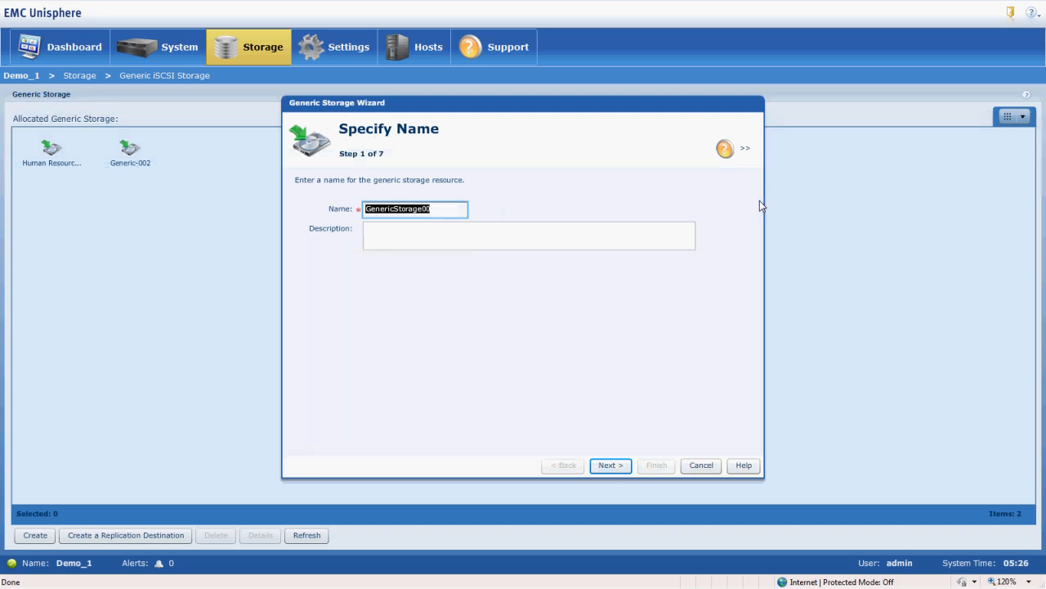
{"action": "type", "text": "G"}
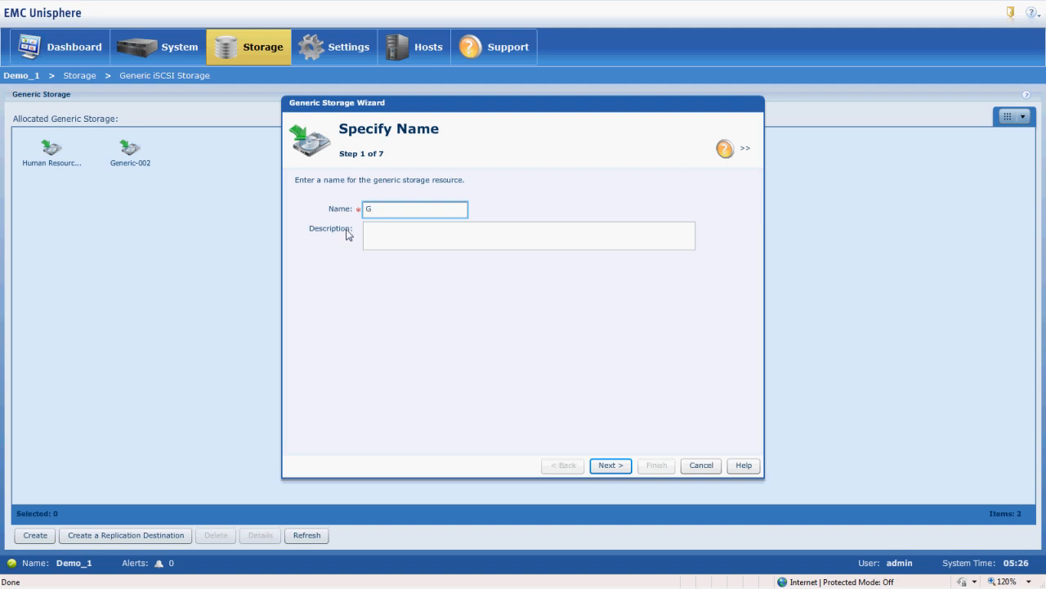
{"action": "type", "text": "eneric-003"}
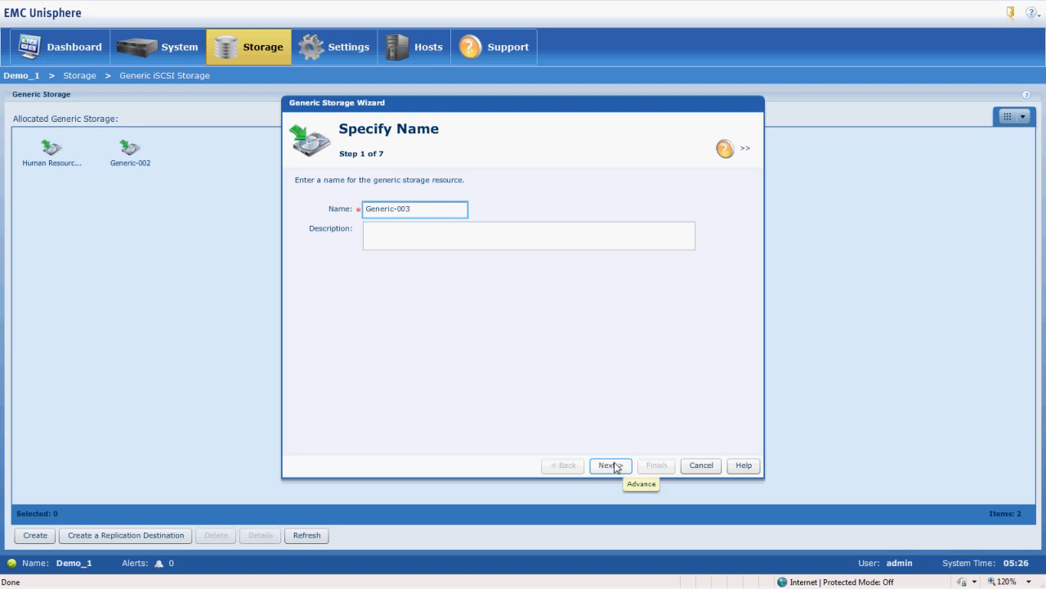
{"action": "left_click", "coordinate": [609, 464]}
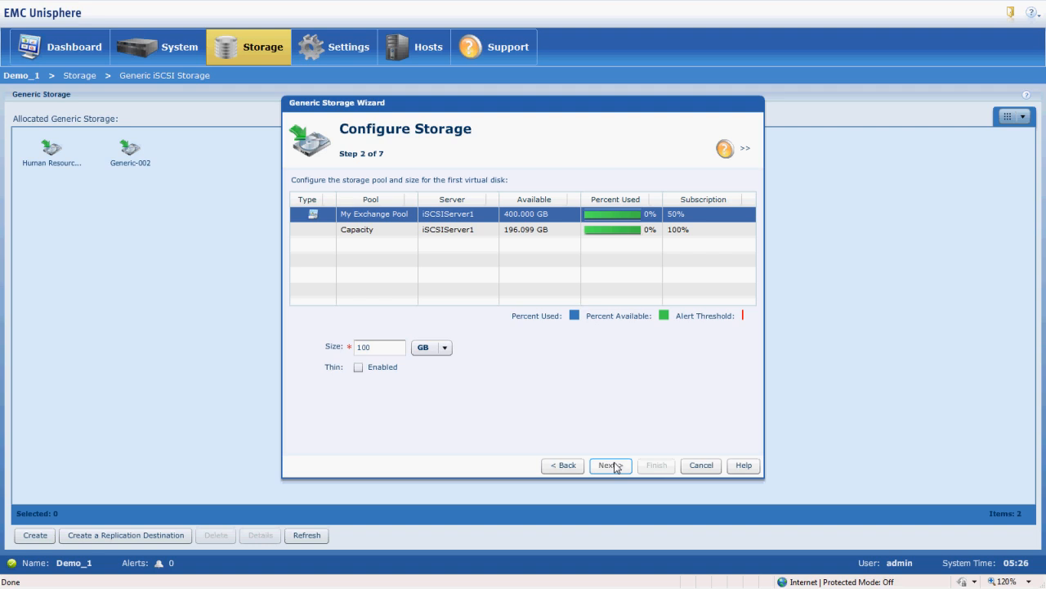
{"action": "mouse_move", "coordinate": [439, 421]}
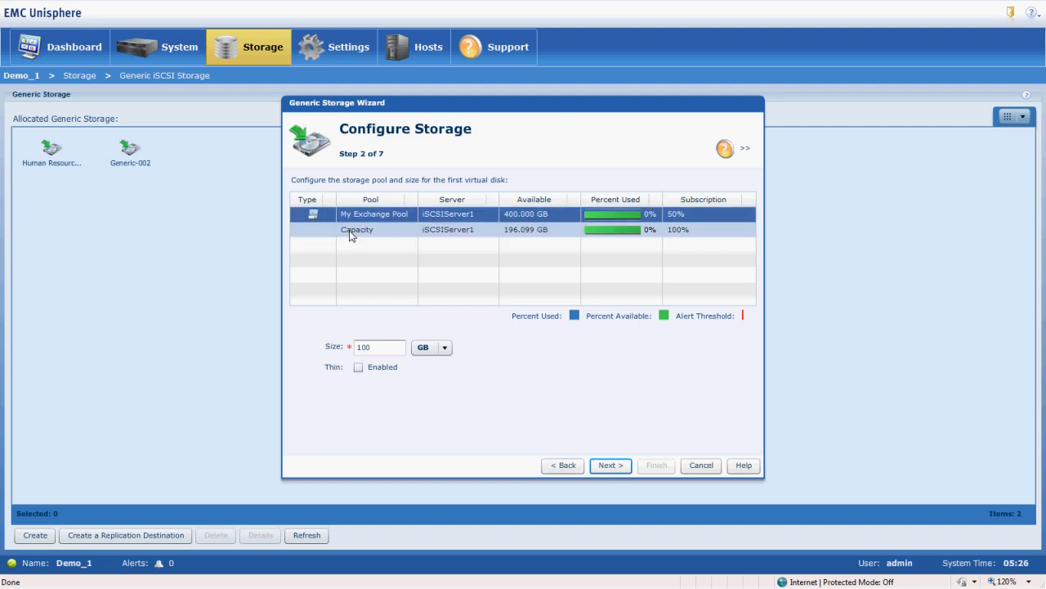
Allocate 10 GB from the Capacity pool for Generic-003
{"action": "left_click", "coordinate": [356, 230]}
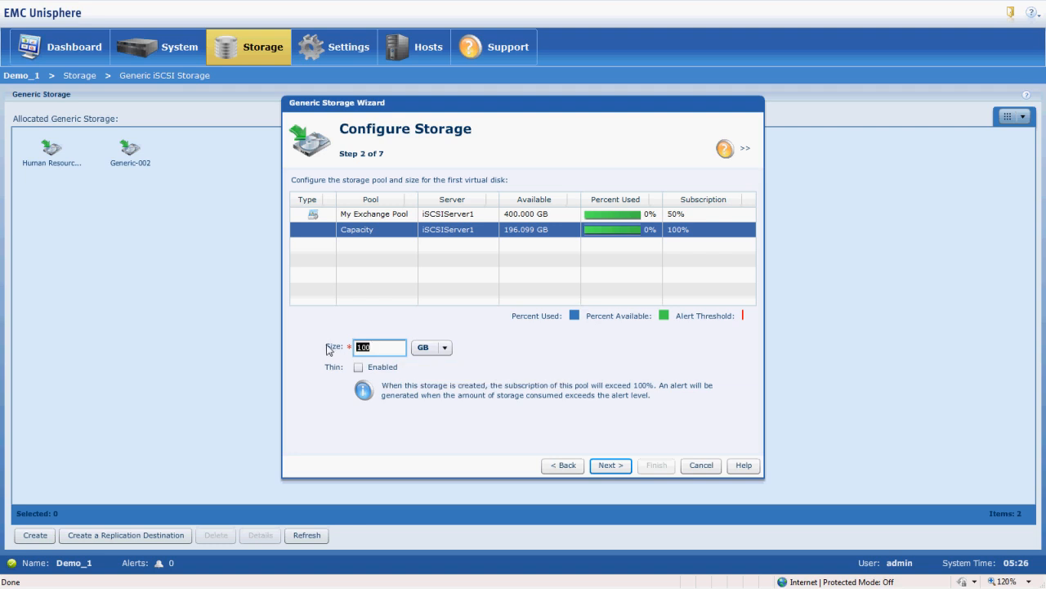
{"action": "type", "text": "10"}
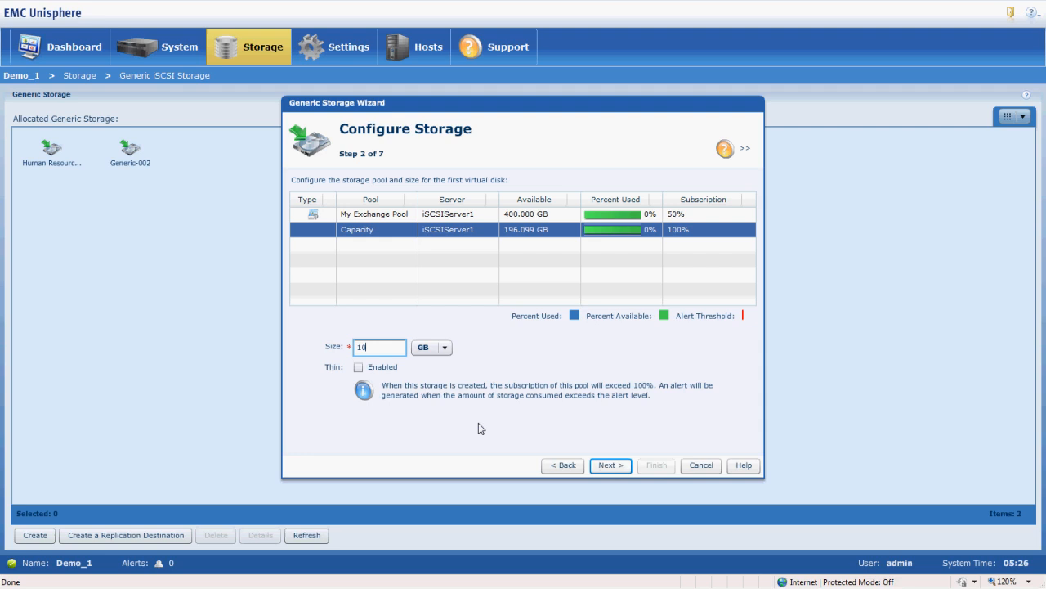
{"action": "mouse_move", "coordinate": [408, 358]}
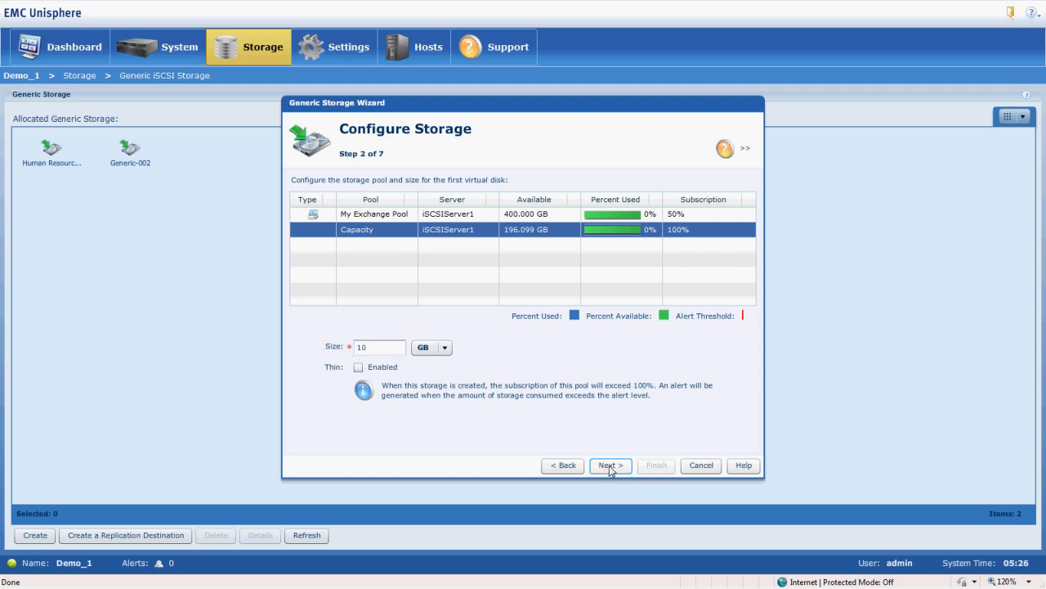
{"action": "left_click", "coordinate": [609, 464]}
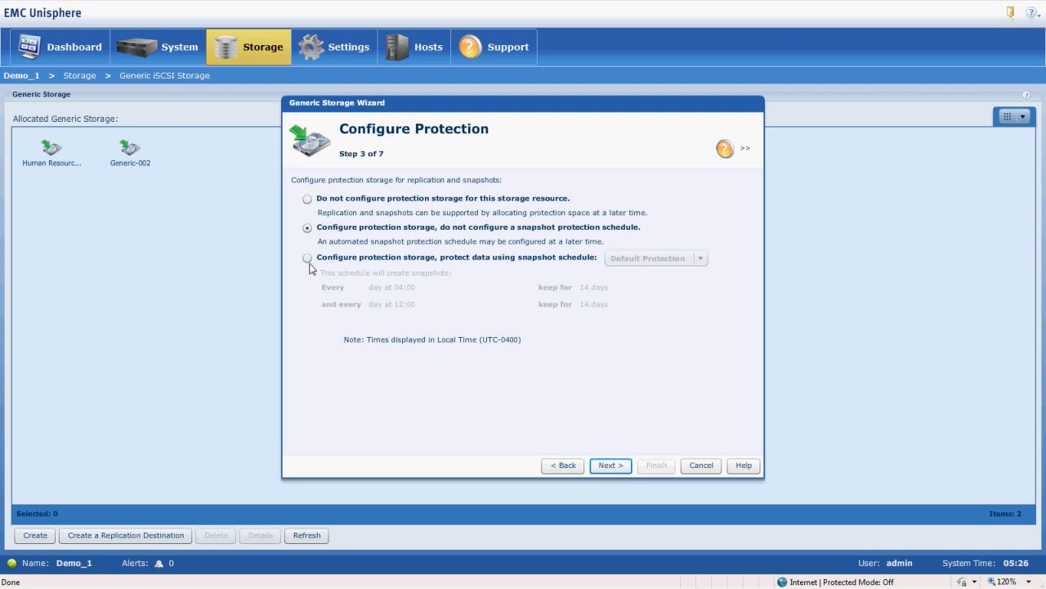
Enable snapshot-schedule protection using the MySchedule schedule
{"action": "left_click", "coordinate": [307, 257]}
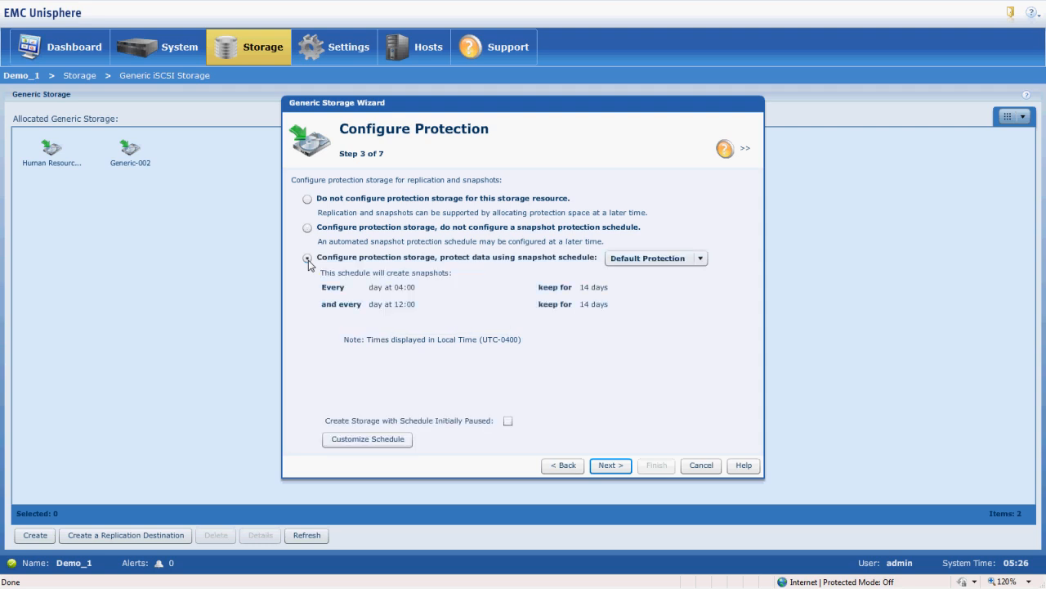
{"action": "left_click", "coordinate": [306, 258]}
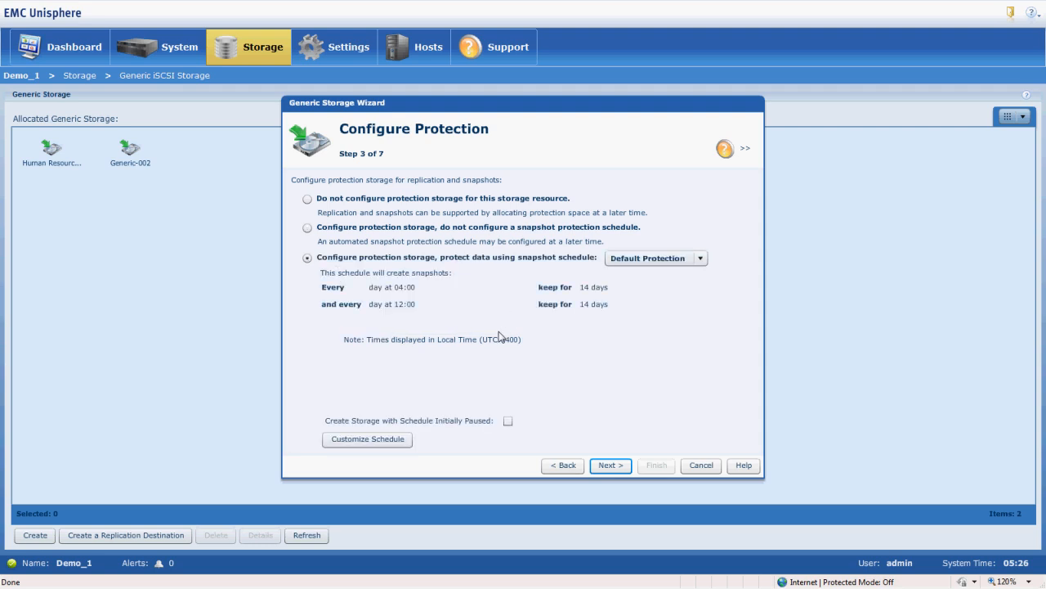
{"action": "mouse_move", "coordinate": [378, 327]}
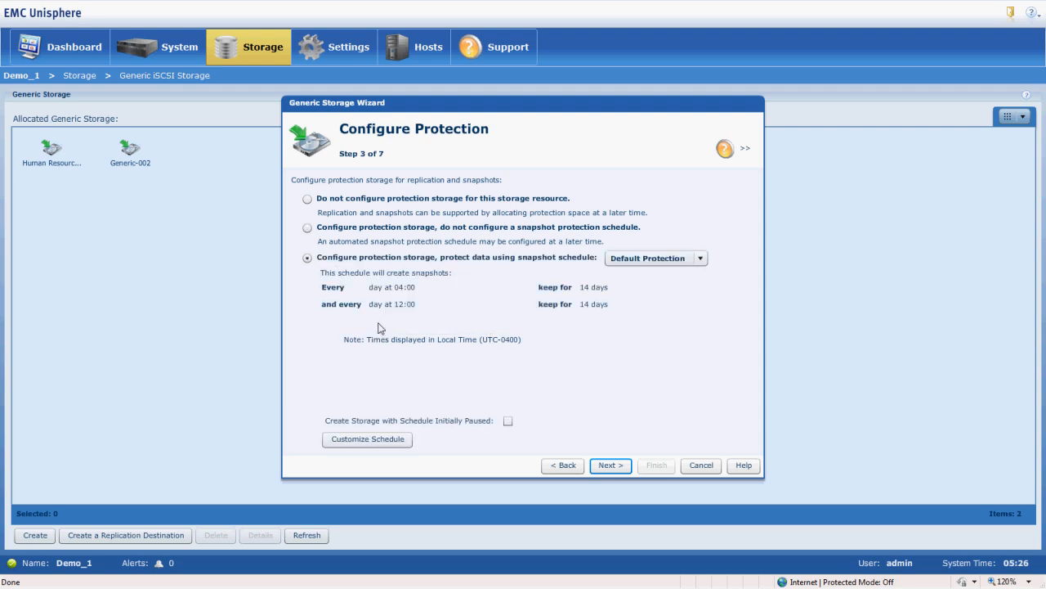
{"action": "mouse_move", "coordinate": [546, 318]}
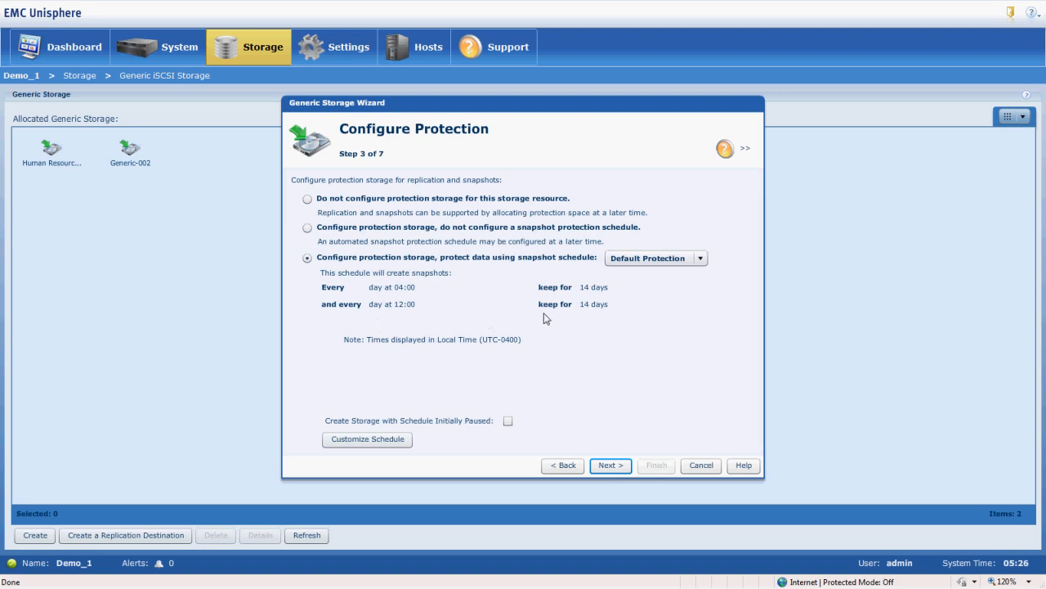
{"action": "mouse_move", "coordinate": [467, 335]}
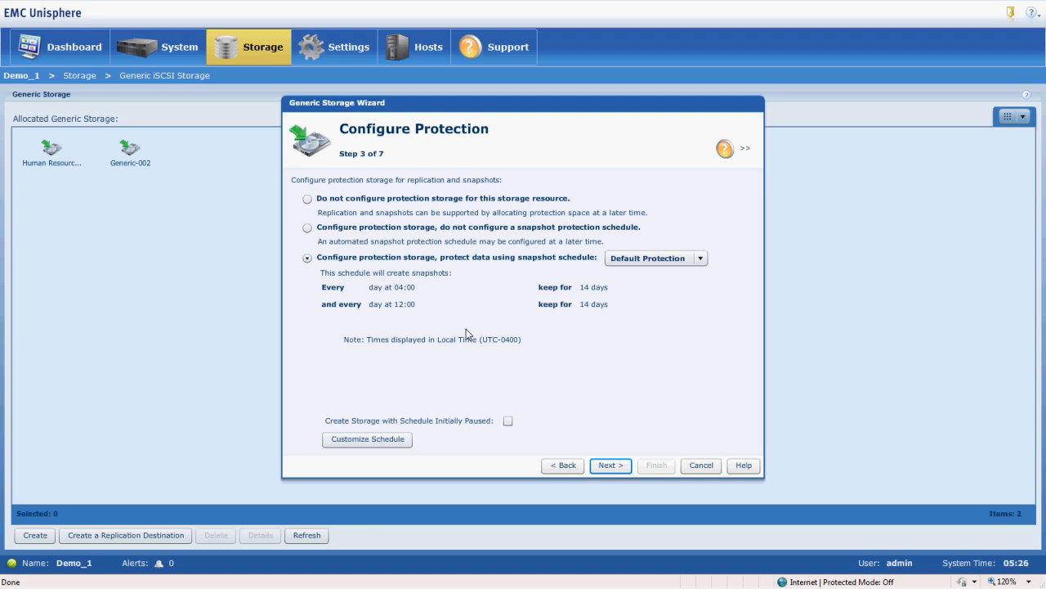
{"action": "mouse_move", "coordinate": [674, 278]}
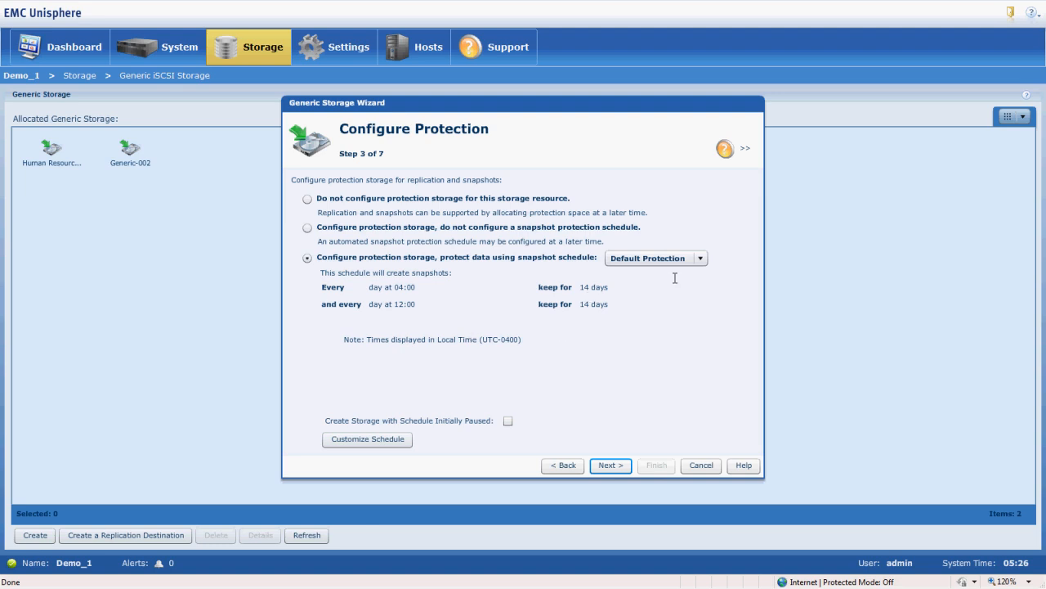
{"action": "left_click", "coordinate": [699, 258]}
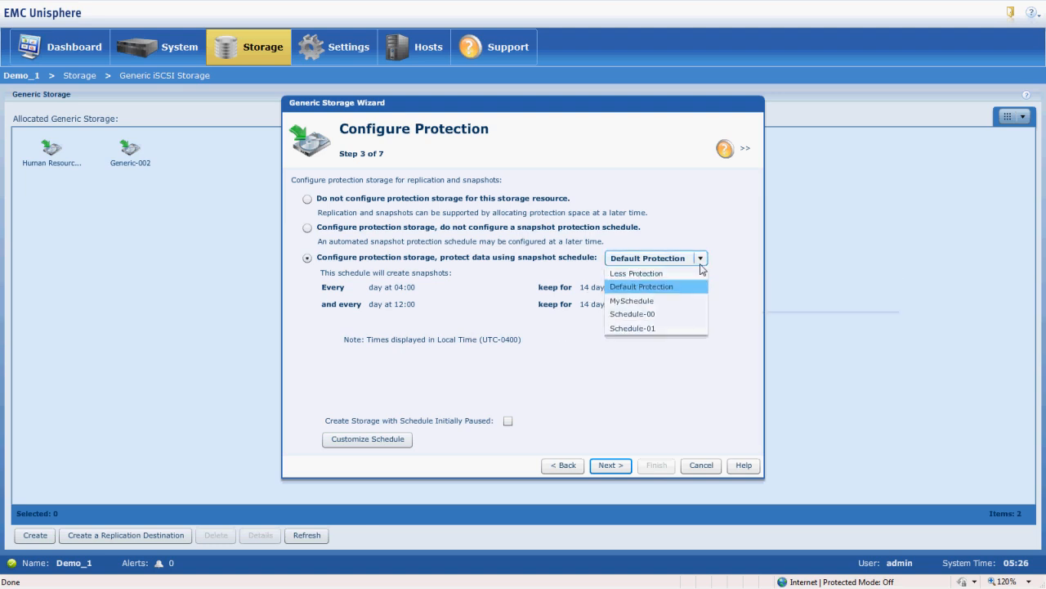
{"action": "left_click", "coordinate": [631, 300]}
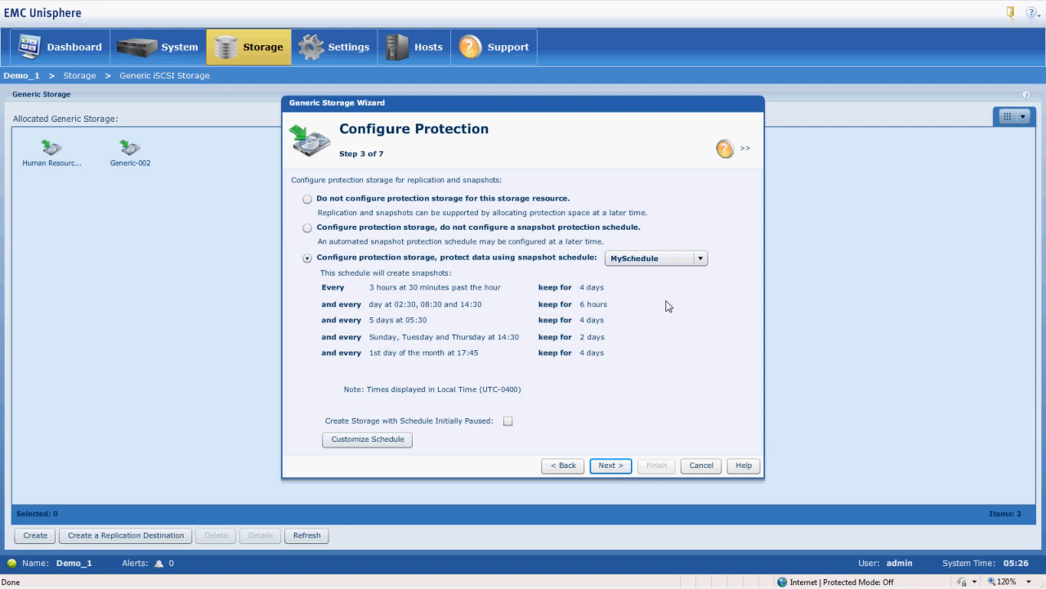
{"action": "mouse_move", "coordinate": [610, 465]}
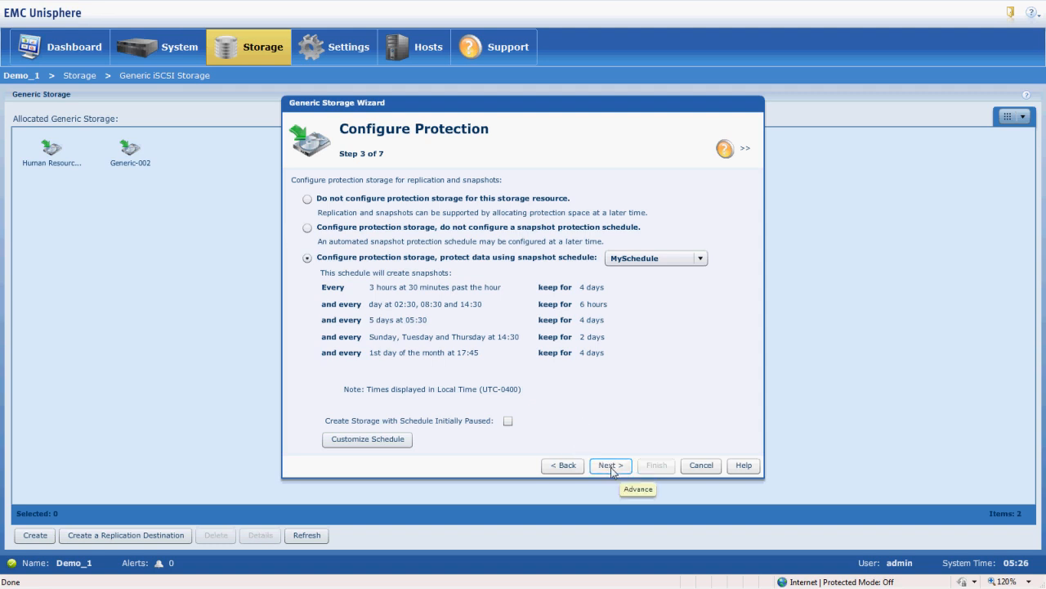
{"action": "left_click", "coordinate": [610, 464]}
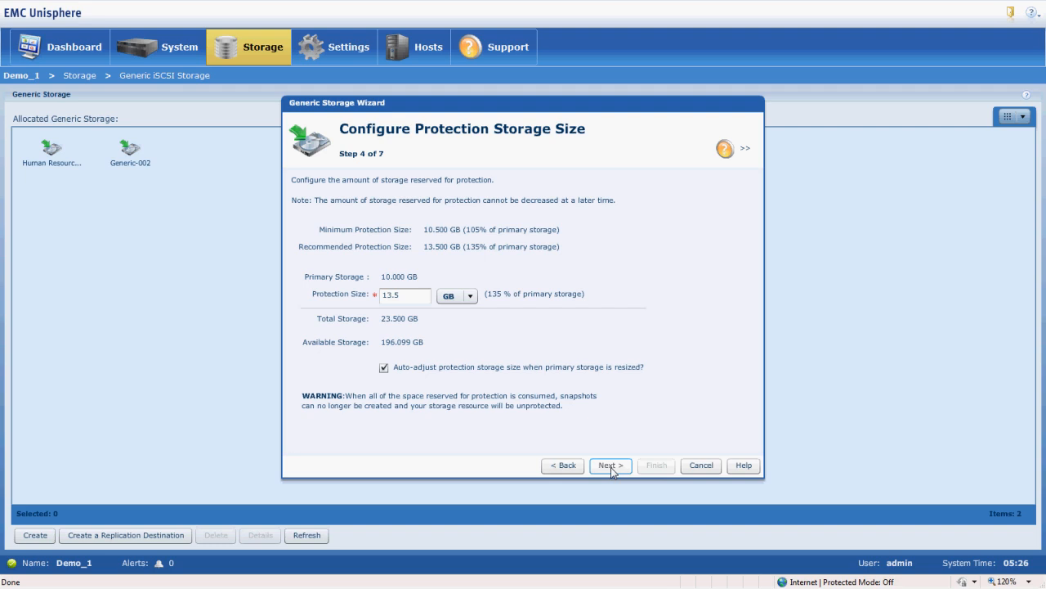
{"action": "mouse_move", "coordinate": [603, 451]}
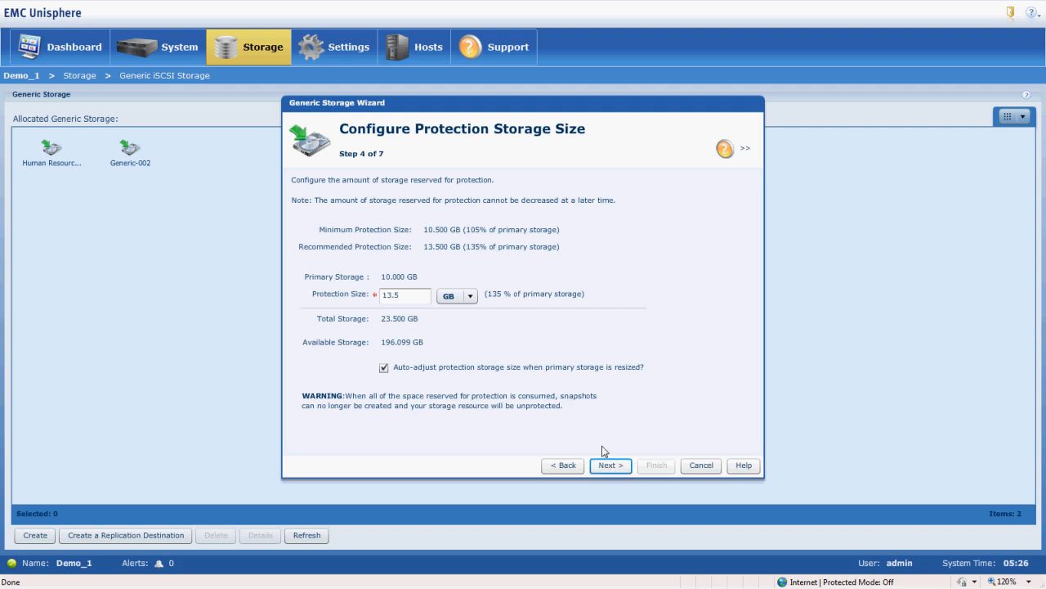
{"action": "mouse_move", "coordinate": [536, 376]}
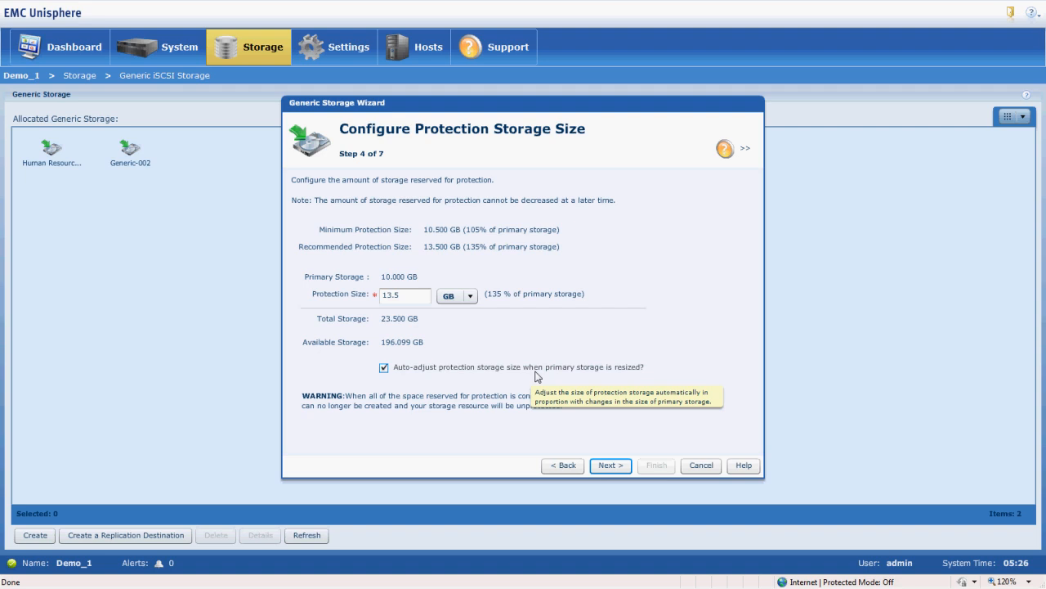
Accept the 13.5 GB protection size with auto-adjust enabled
{"action": "left_click", "coordinate": [610, 464]}
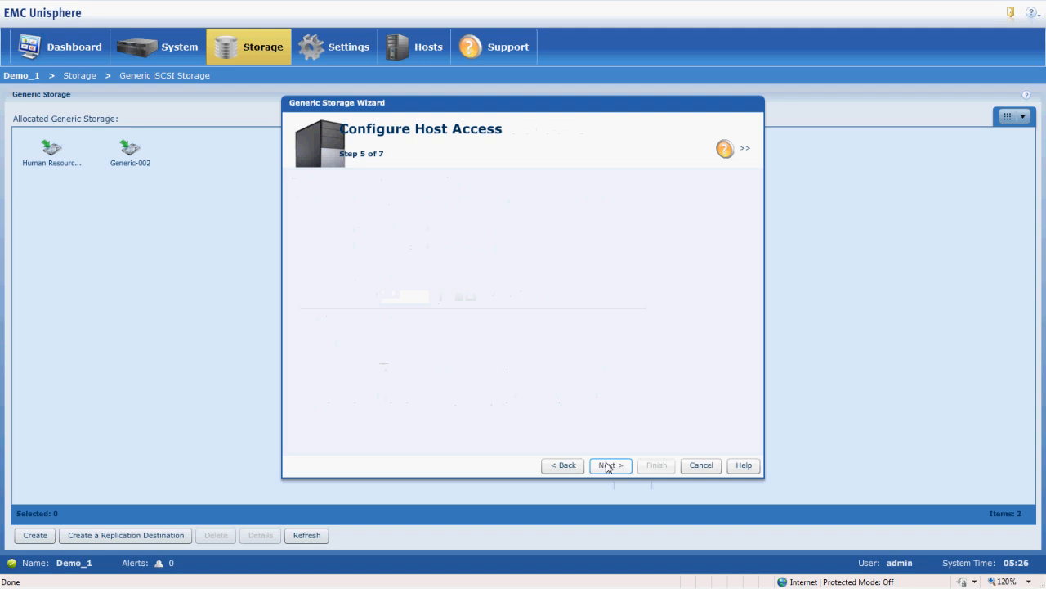
{"action": "left_click", "coordinate": [609, 465]}
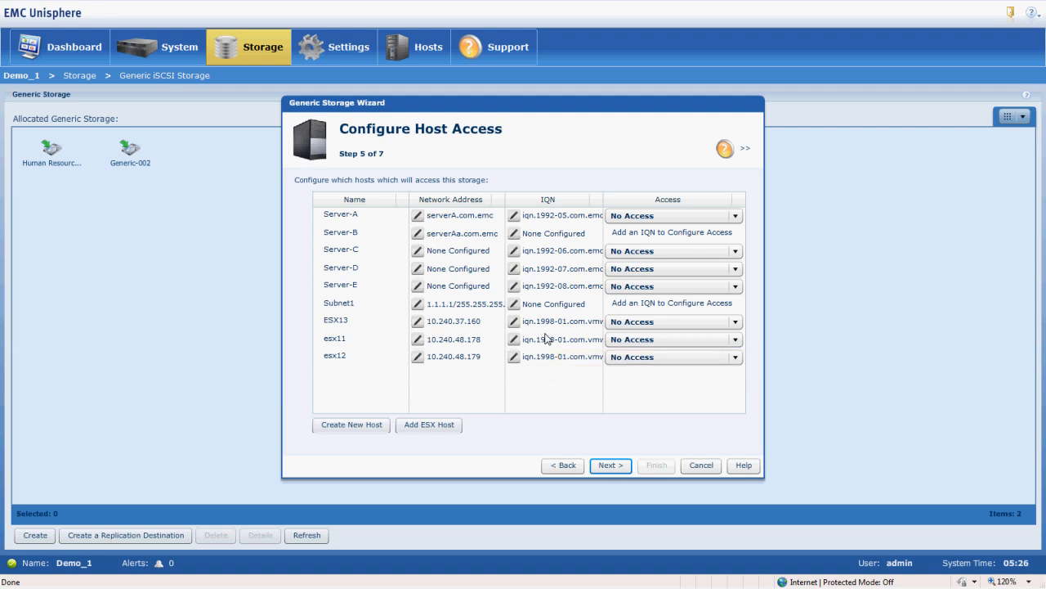
{"action": "mouse_move", "coordinate": [570, 339]}
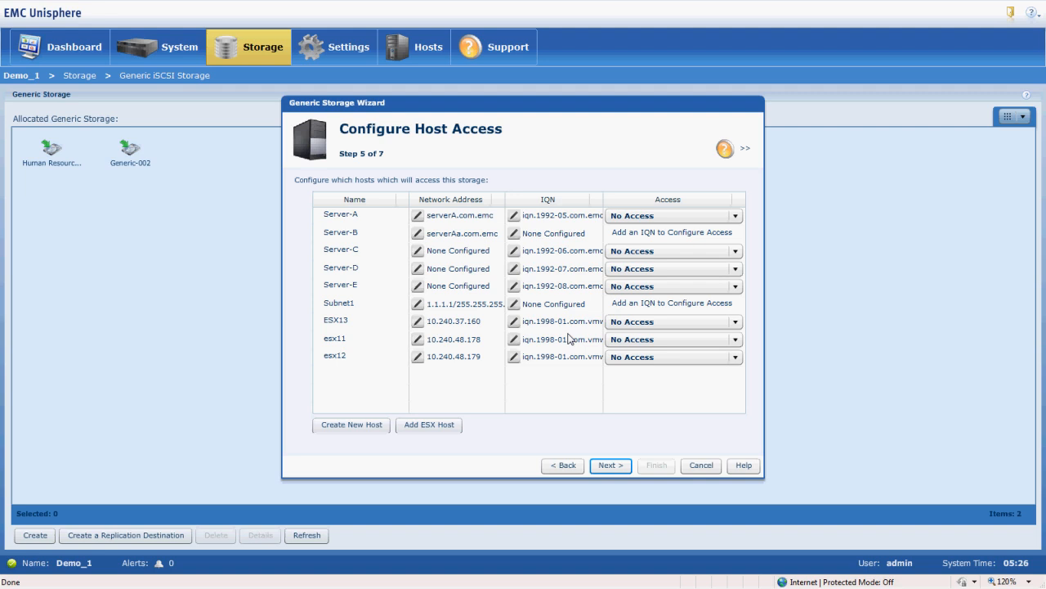
{"action": "mouse_move", "coordinate": [668, 401]}
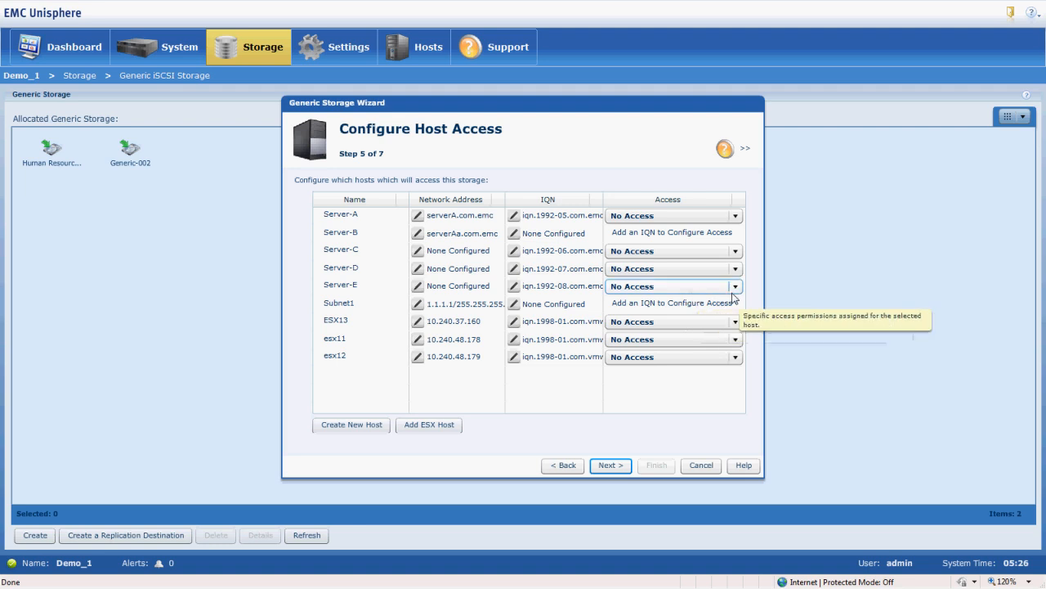
Grant Server-E Virtual Disk access and Server-A and Server-C Snapshot access
{"action": "left_click", "coordinate": [734, 286]}
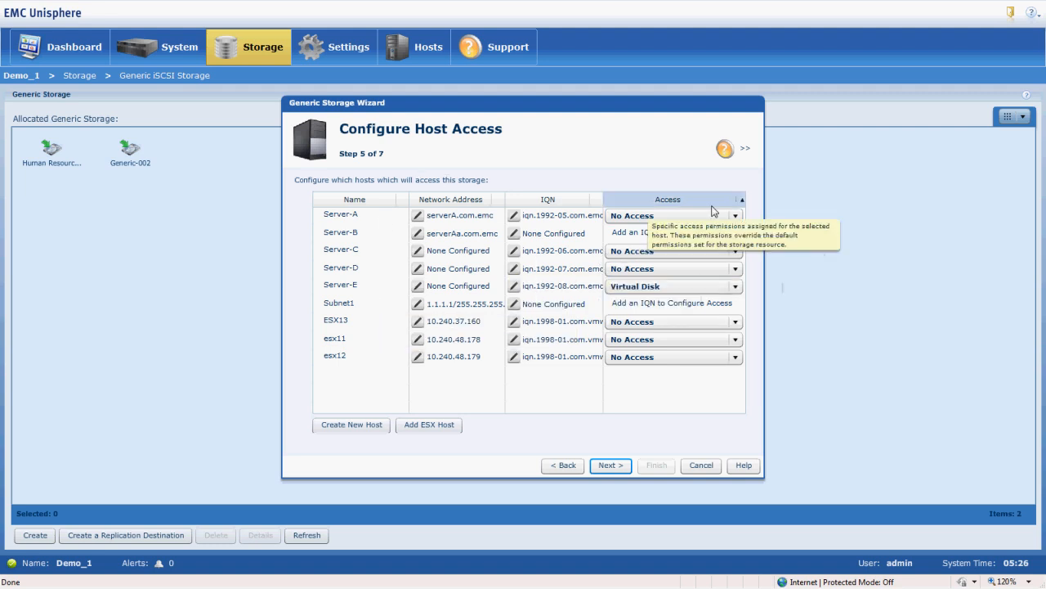
{"action": "left_click", "coordinate": [734, 215]}
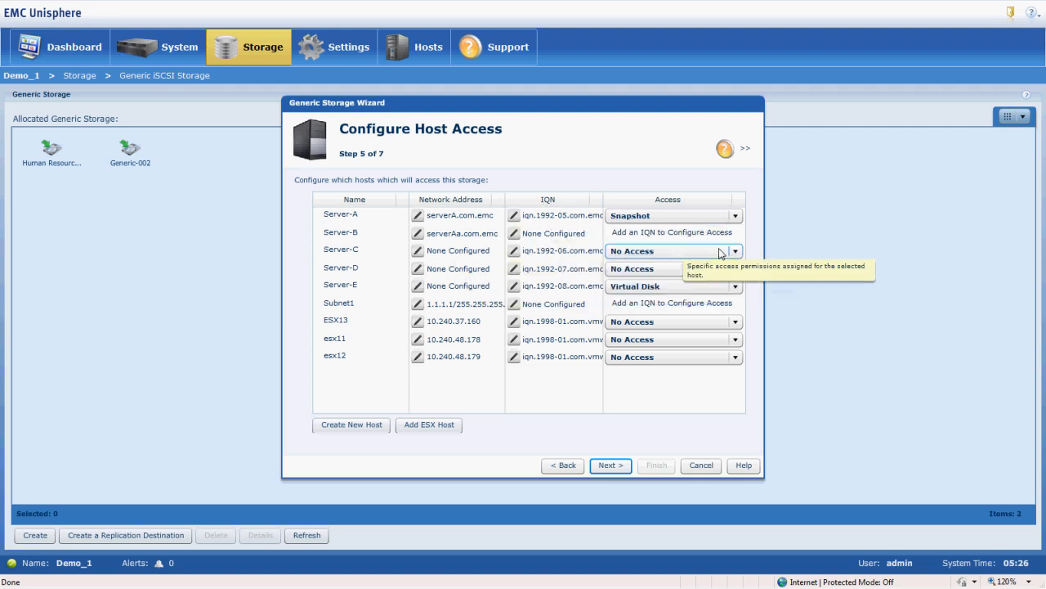
{"action": "left_click", "coordinate": [733, 251]}
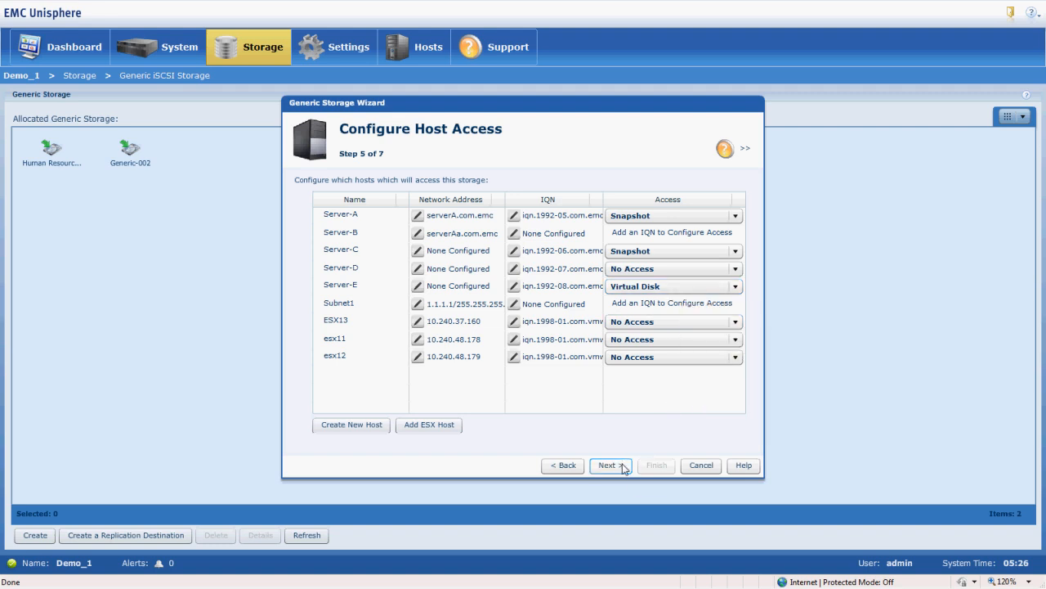
{"action": "left_click", "coordinate": [610, 464]}
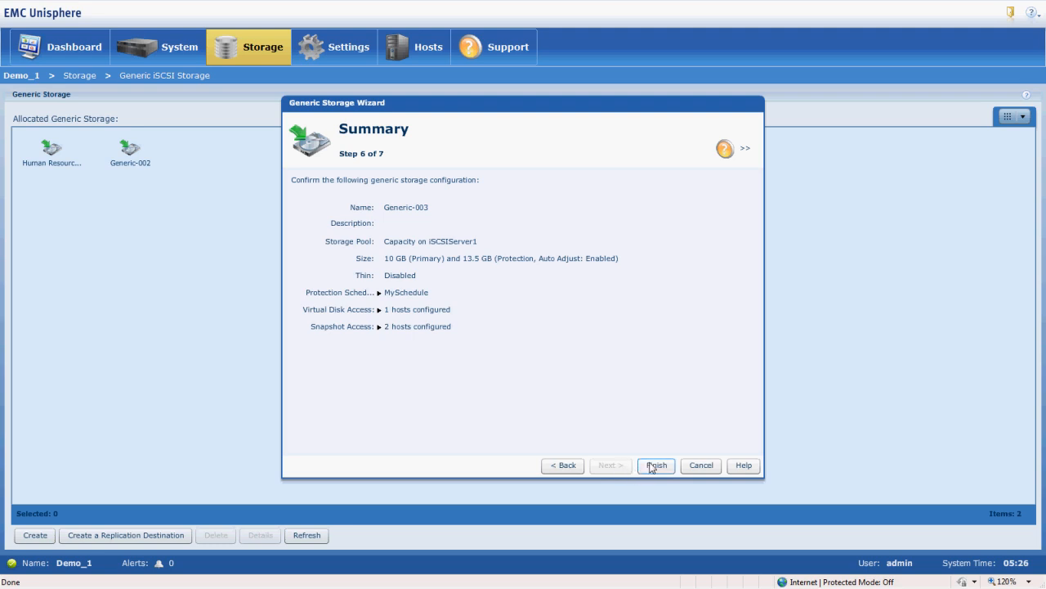
Review the Generic-003 summary and finish to create the storage
{"action": "left_click", "coordinate": [656, 465]}
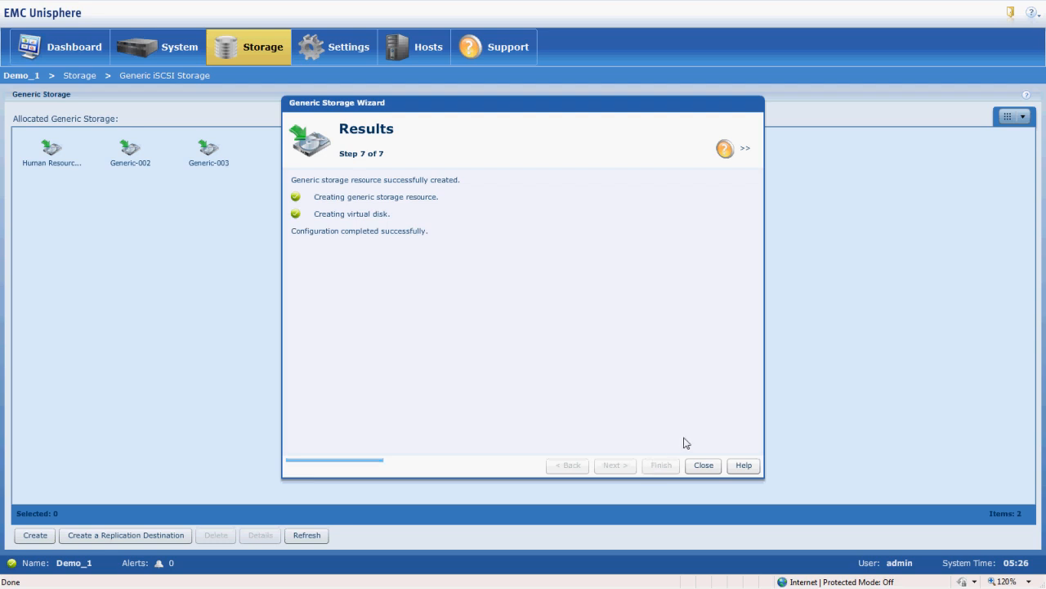
Close the wizard after Generic-003 is reported created
{"action": "left_click", "coordinate": [703, 465]}
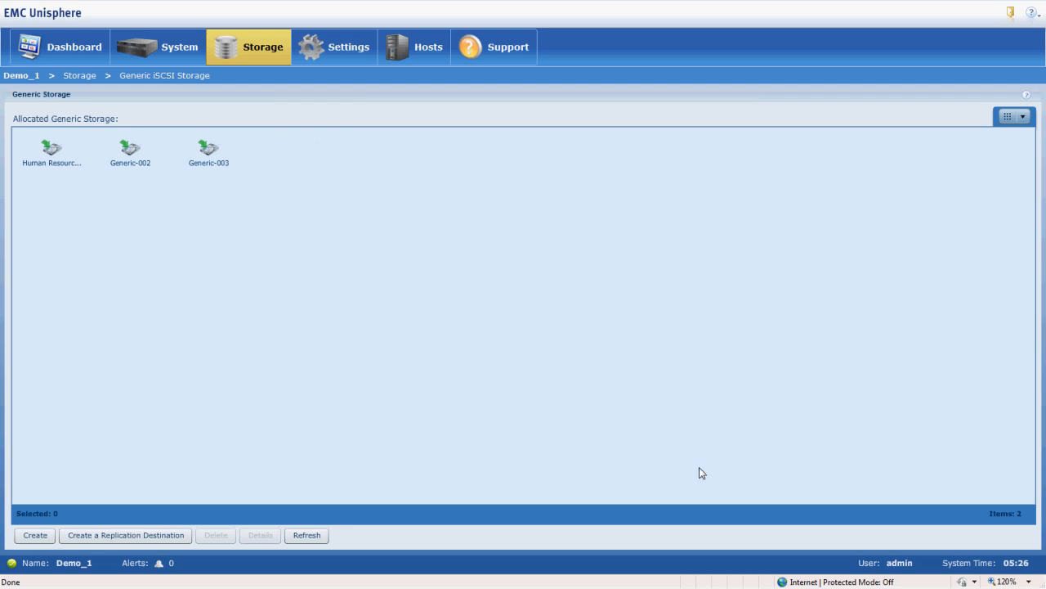